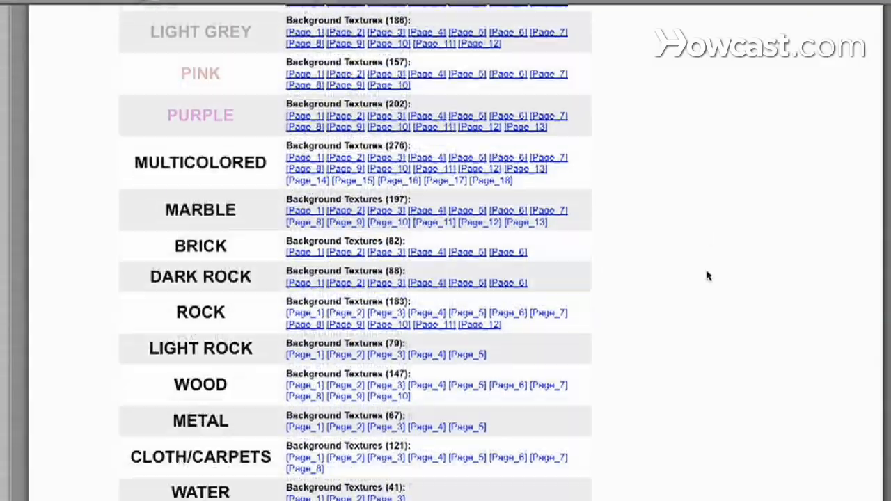
Scroll the texture categories and open Page 1 of the WOOD textures.
scroll("down", 3)
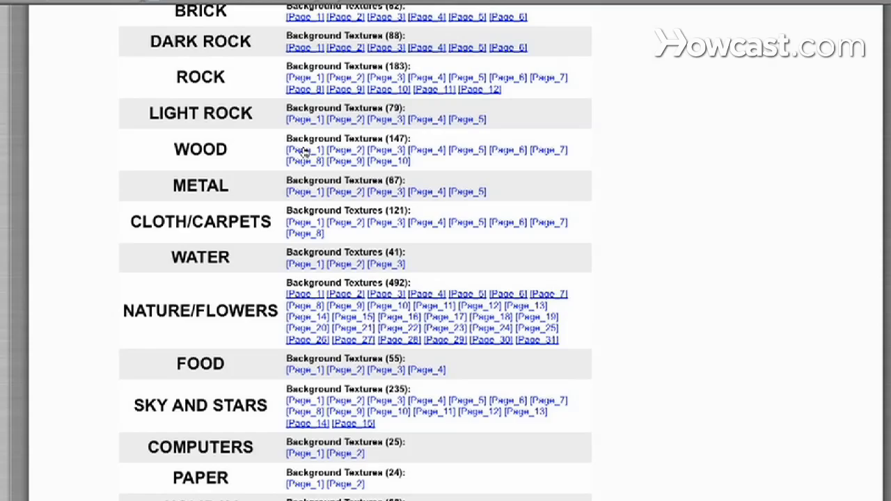
left_click(305, 149)
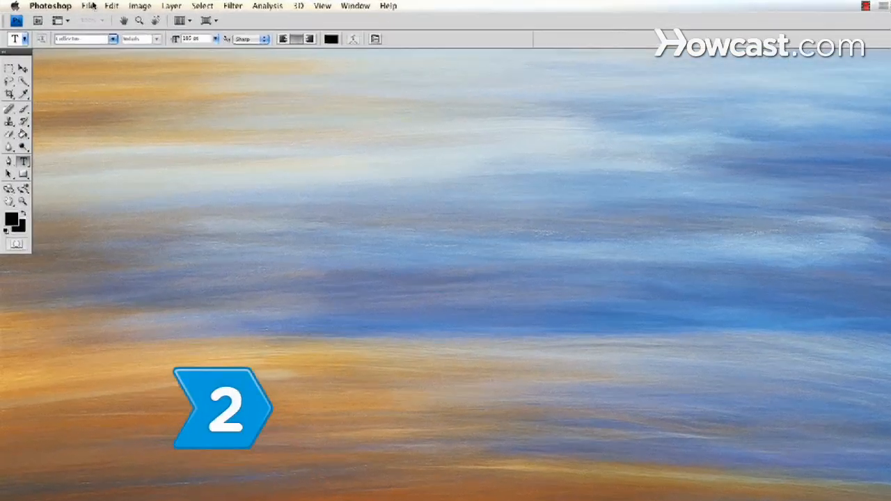
Create a new document from a paper-size preset, sized 12 x 12 inches at 300 ppi.
left_click(88, 6)
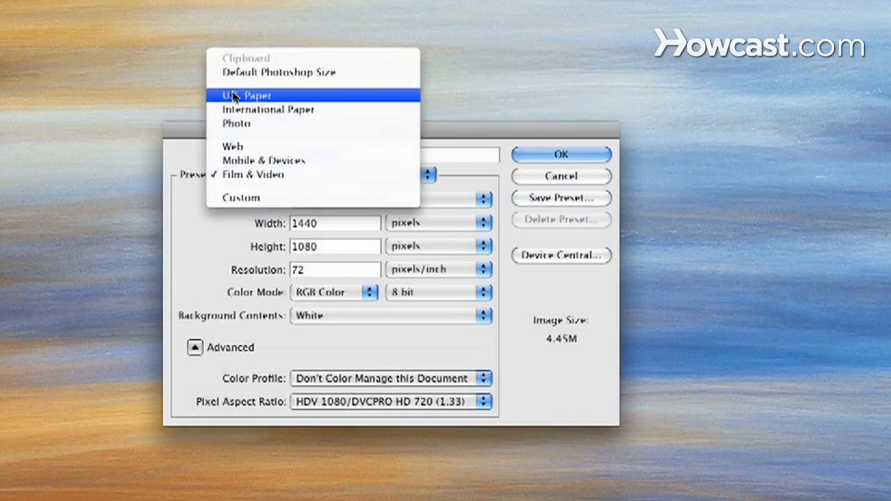
left_click(245, 95)
type("1")
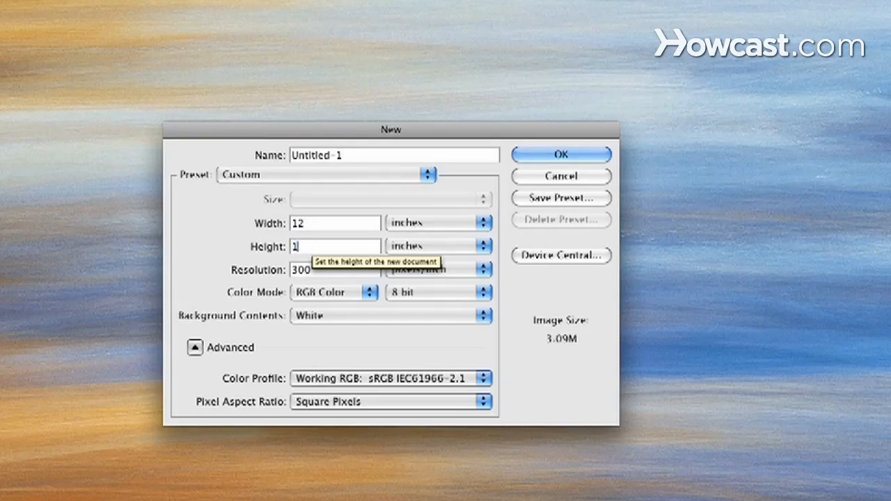
type("2")
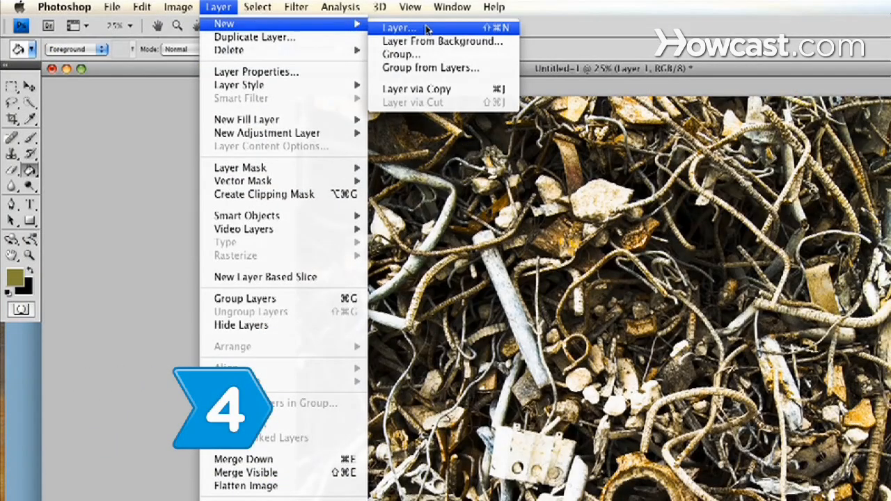
Add a new layer above the texture photo and select the Gradient Tool.
left_click(398, 28)
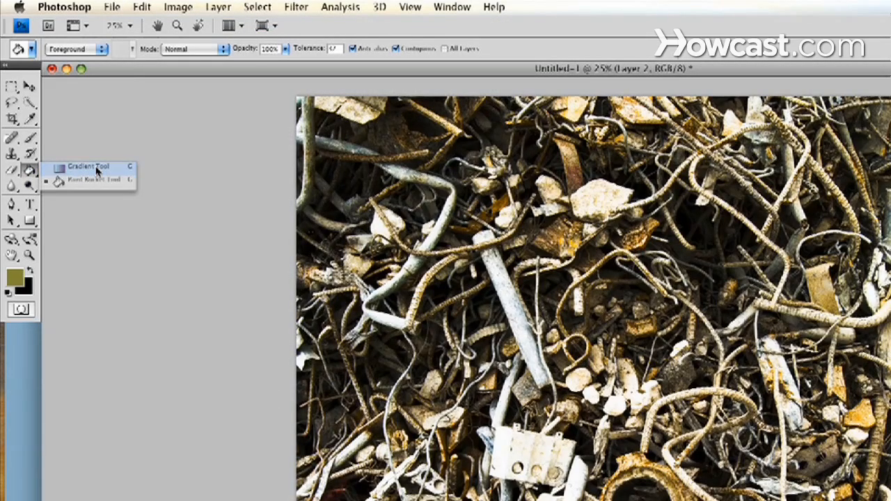
left_click(82, 168)
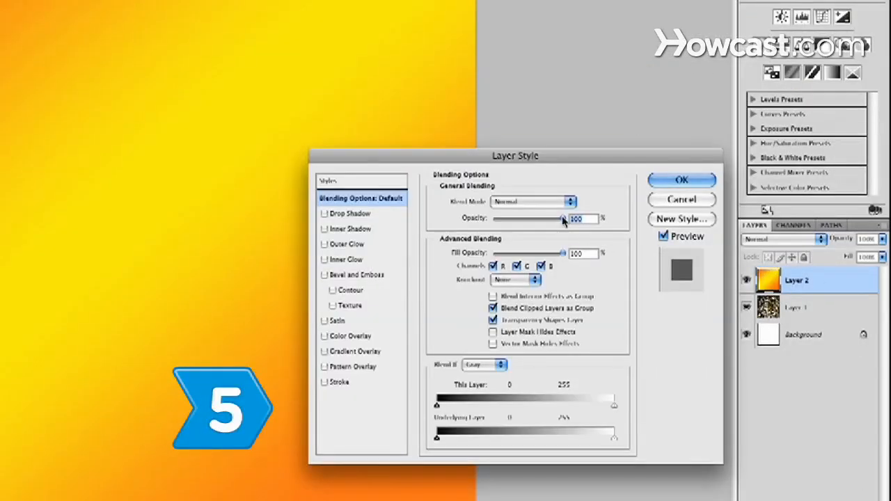
Drag the gradient layer's Opacity slider down so the texture shows through.
left_click_drag(562, 218, 540, 219)
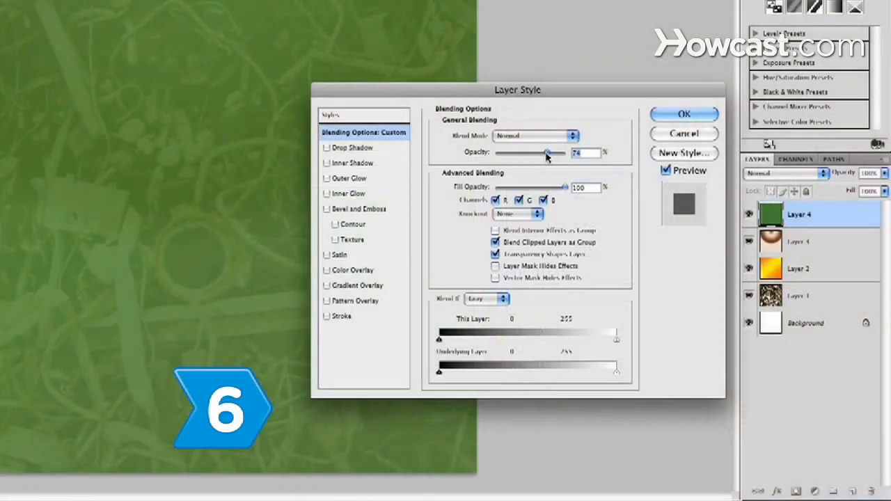
Confirm the green gradient layer's blending at 74% opacity.
left_click(684, 114)
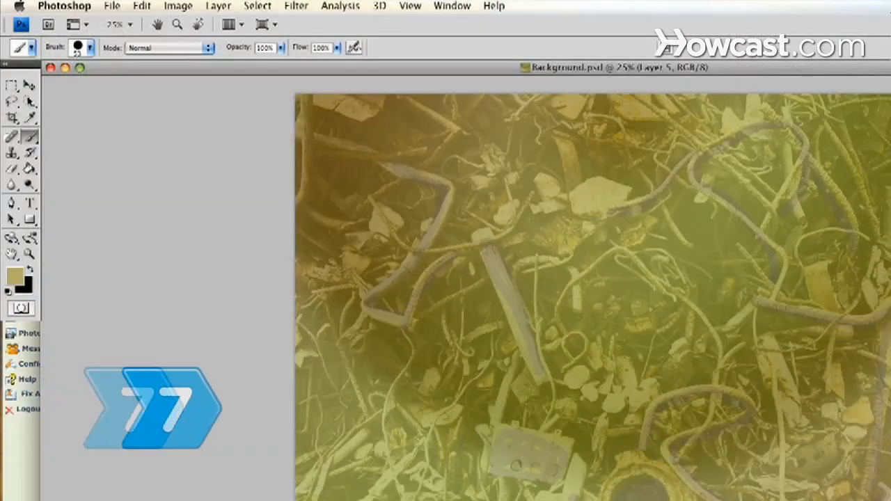
Apply a Drop Shadow layer style to the circular shape layer.
left_click(13, 169)
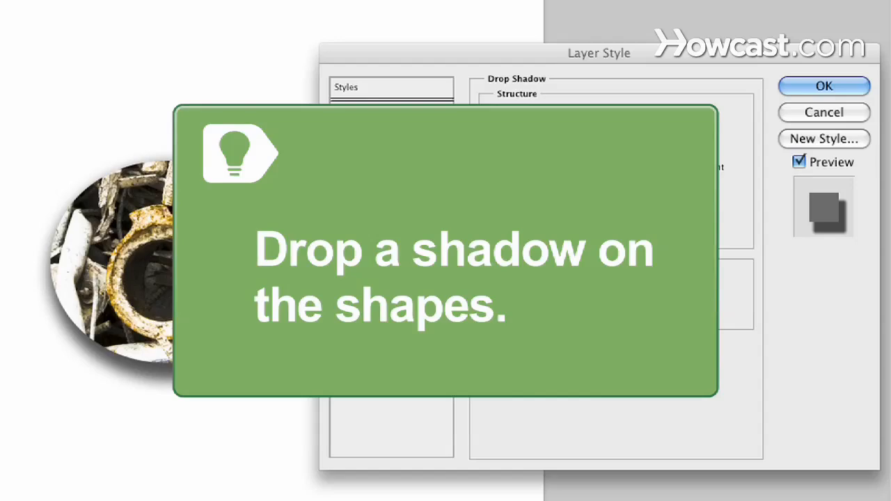
left_click(176, 6)
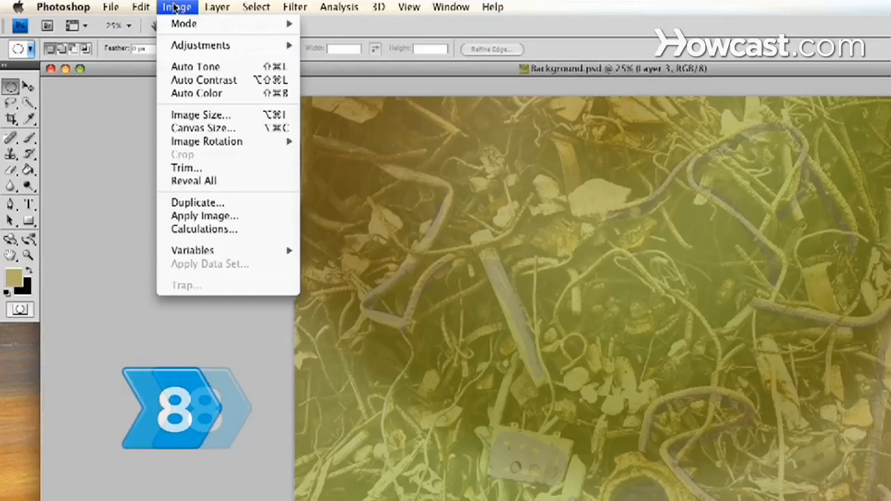
mouse_move(199, 45)
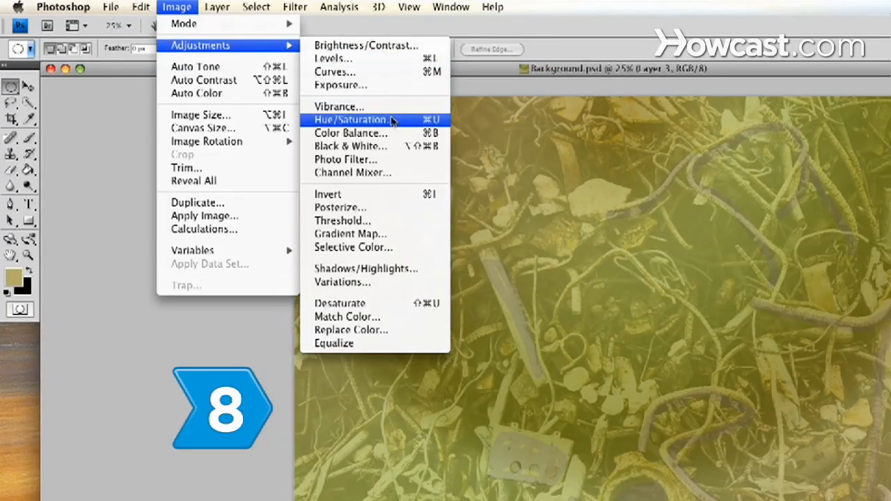
Open Hue/Saturation on Layer 3 to shift the hue to -120.
left_click(355, 119)
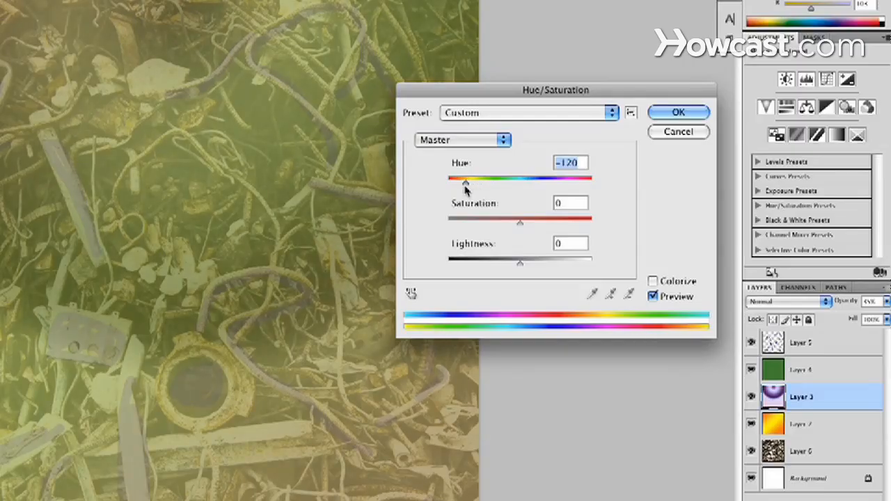